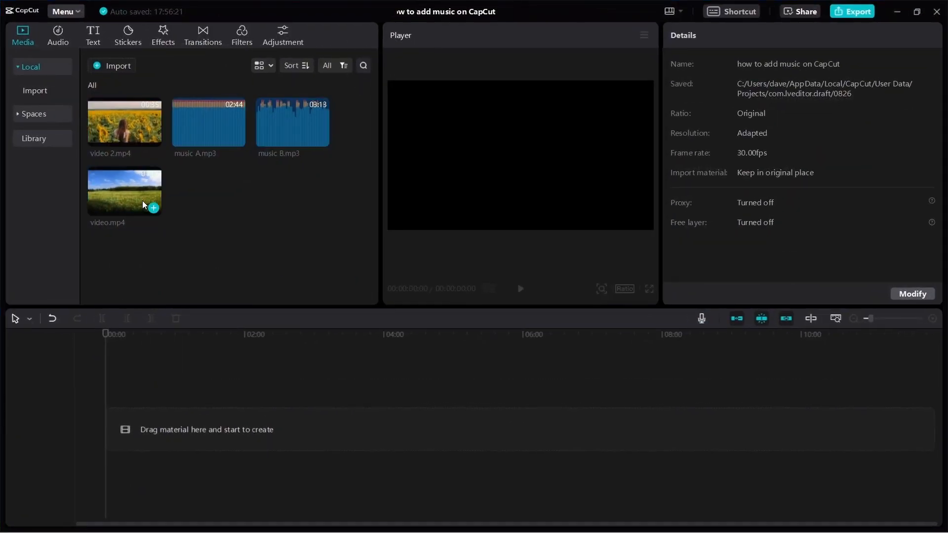
Place video.mp4 at the start of the timeline
drag(124, 191, 202, 308)
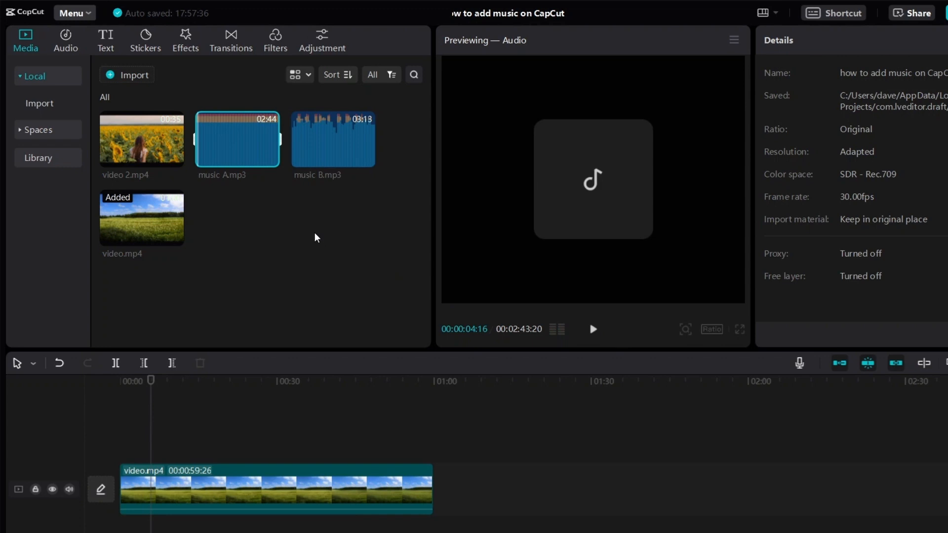
mouse_move(310, 153)
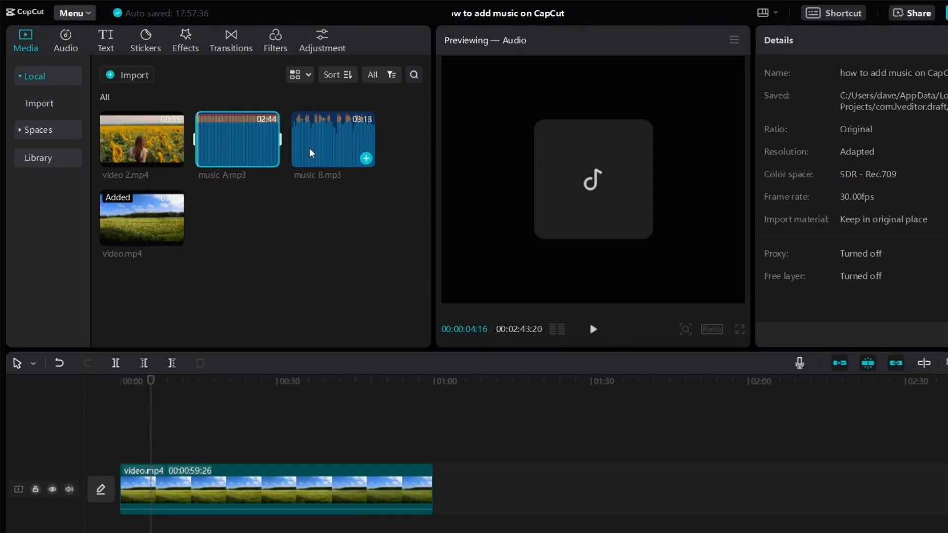
mouse_move(322, 158)
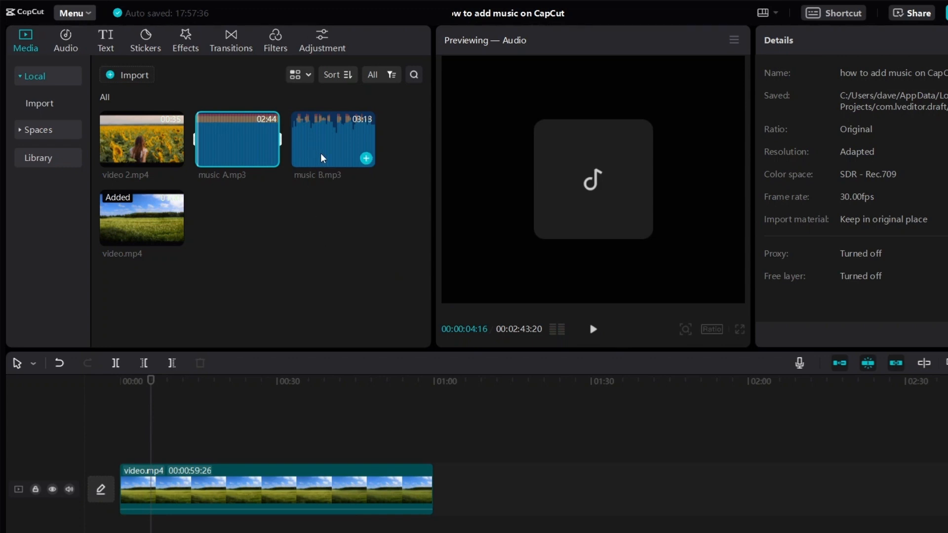
Preview music B.mp3 in the player, then pause it
click(332, 139)
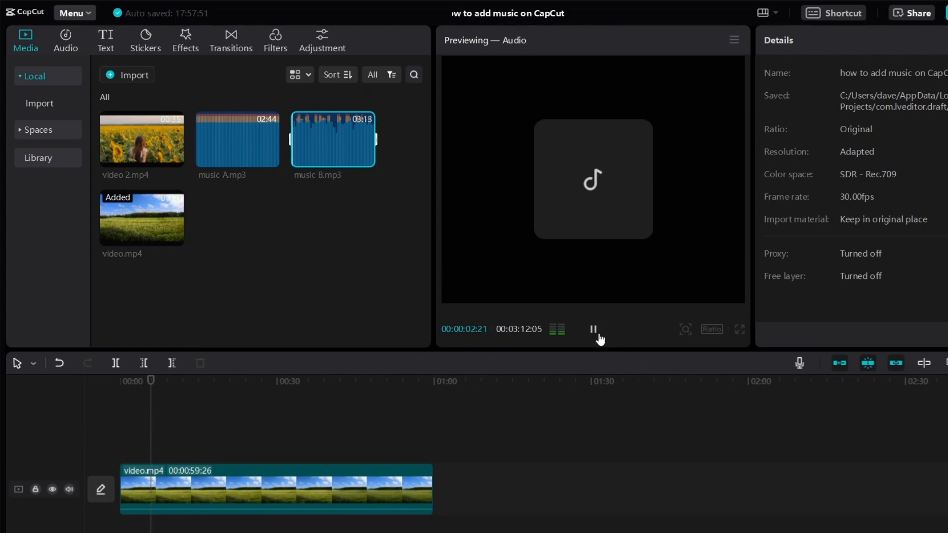
click(592, 329)
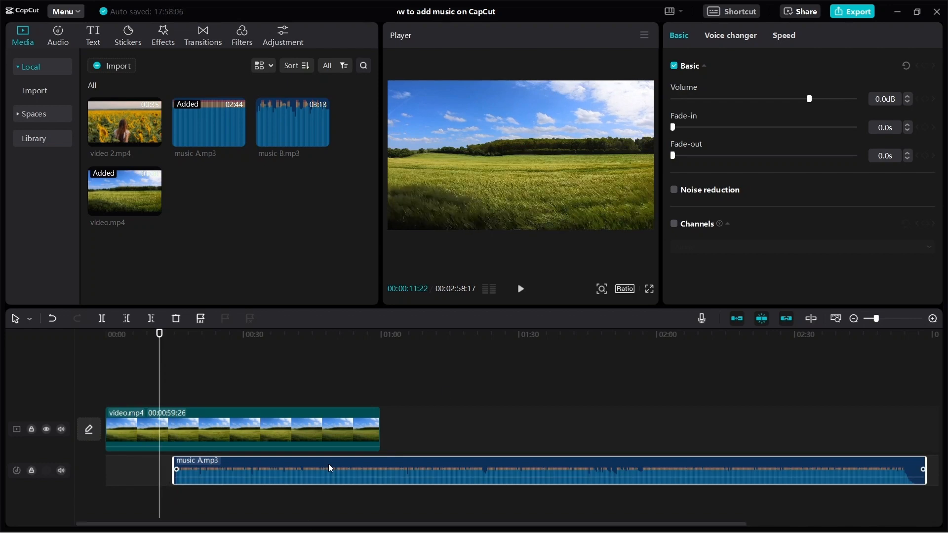
mouse_move(342, 480)
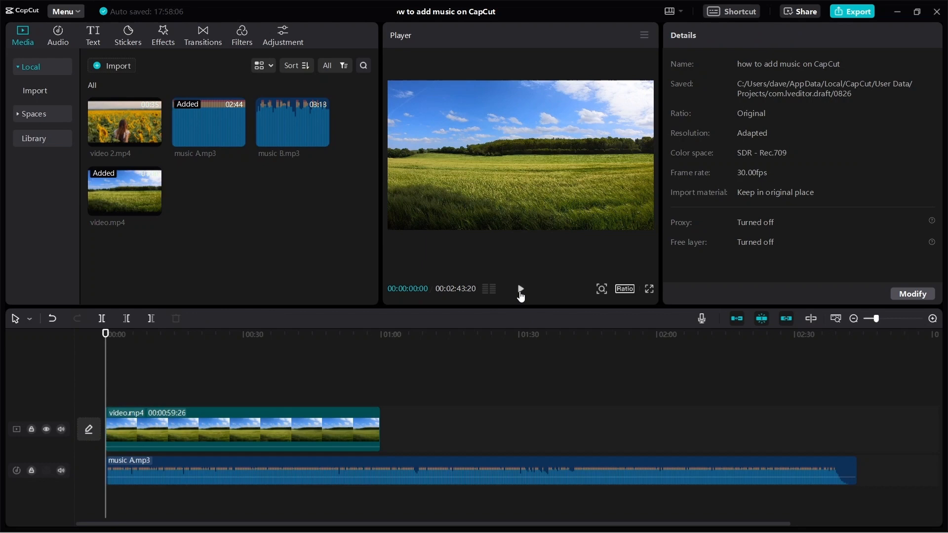
Play the project from the beginning to check music A aligns with the video
click(519, 289)
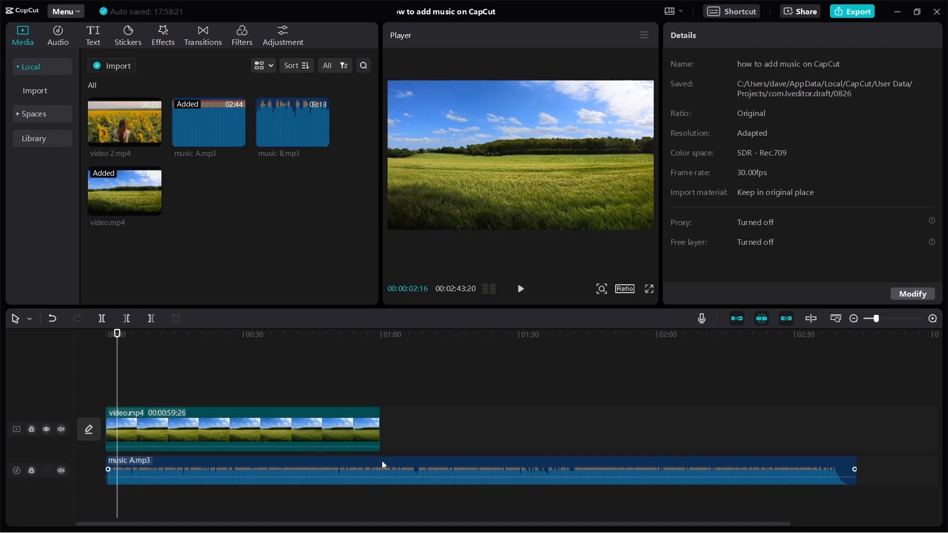
click(373, 334)
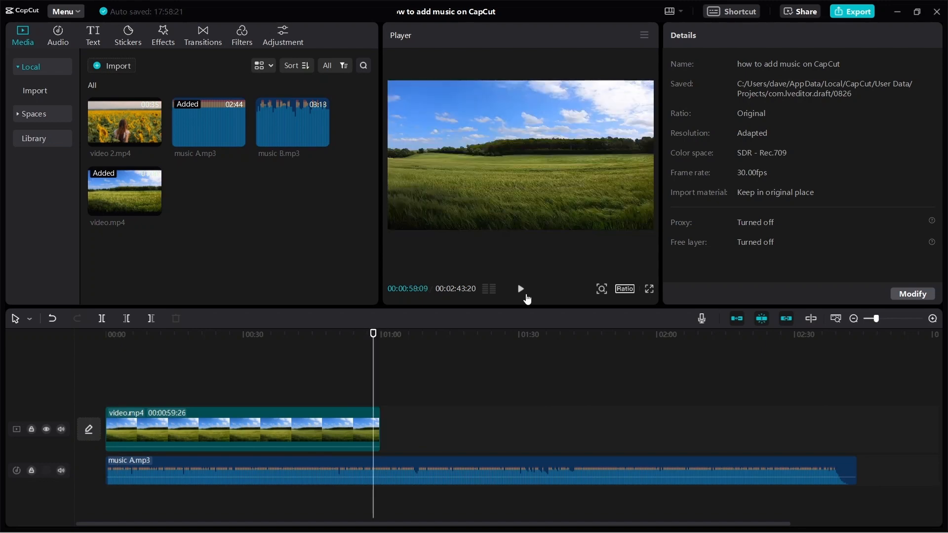
click(519, 289)
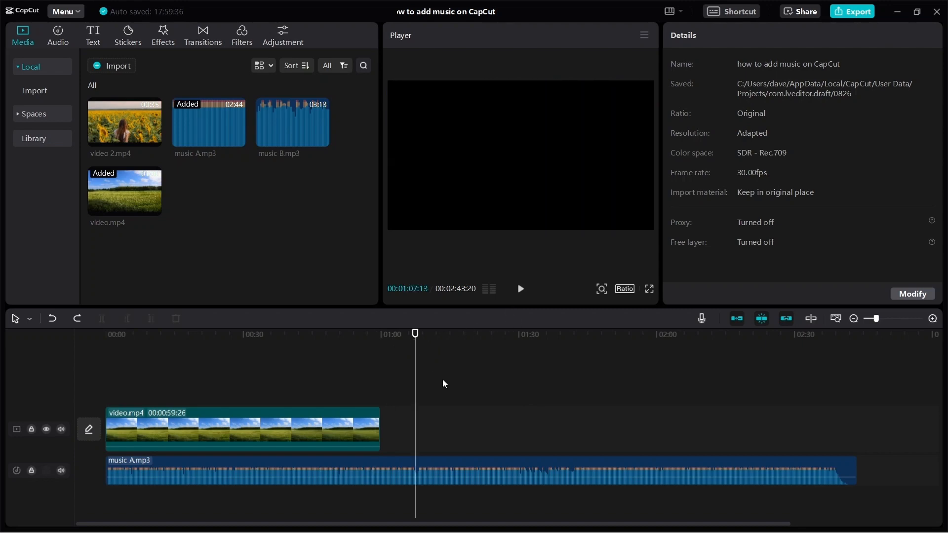
mouse_move(421, 365)
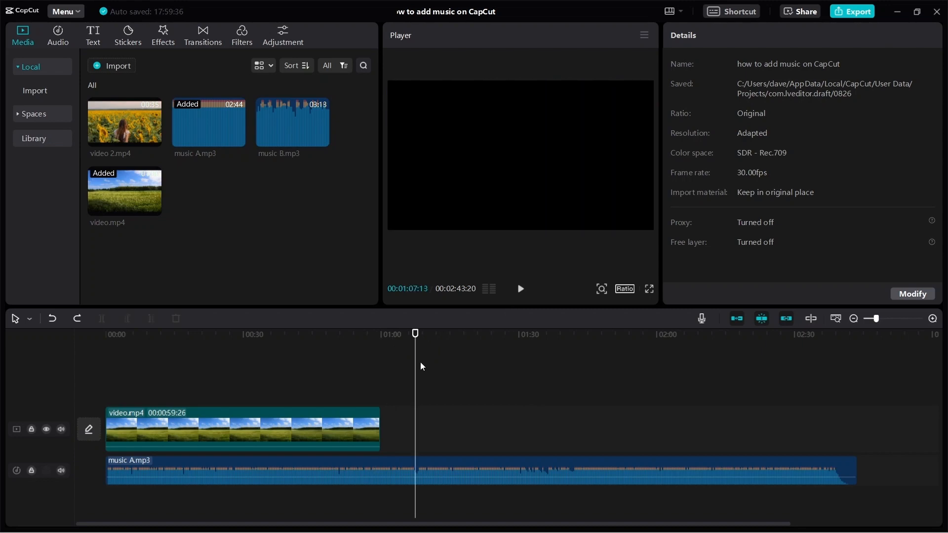
click(466, 470)
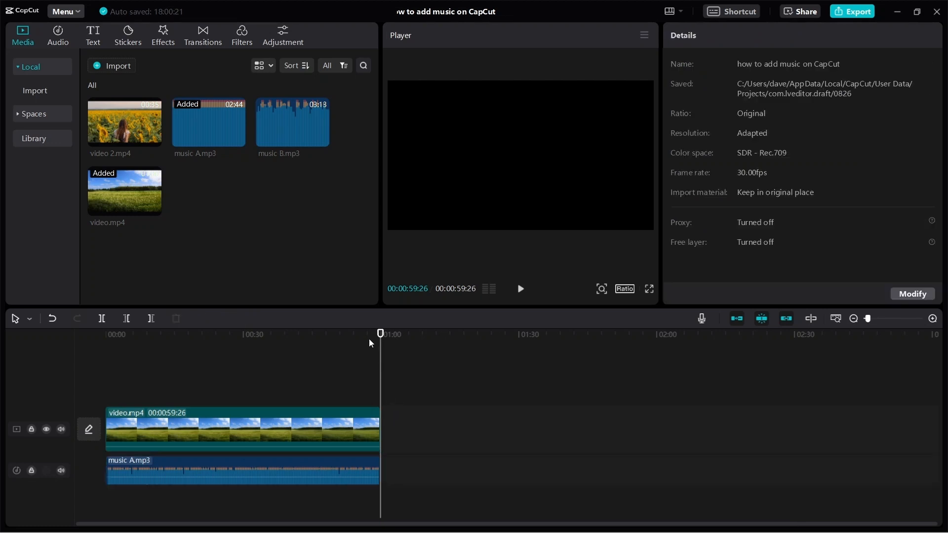
Play and stop the trimmed ending to confirm video and music end at 59:26
click(519, 289)
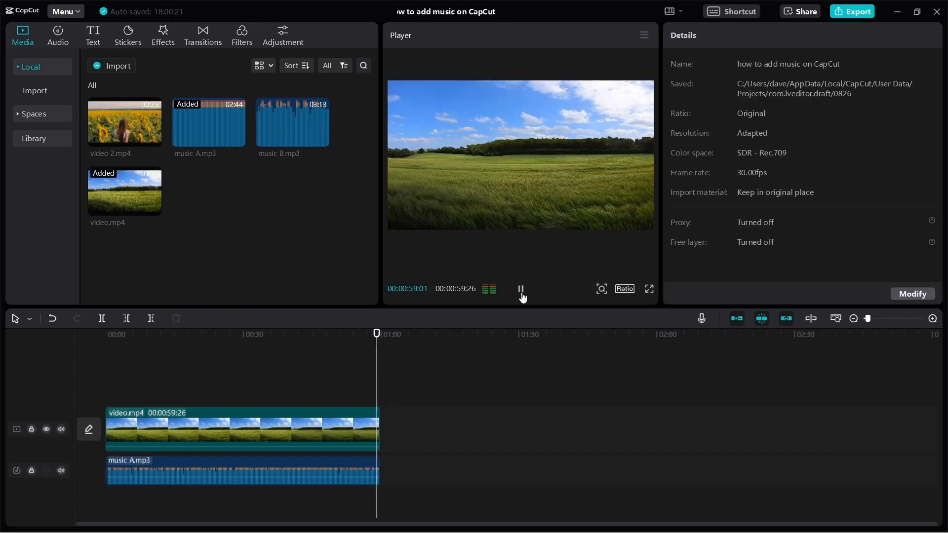
click(520, 289)
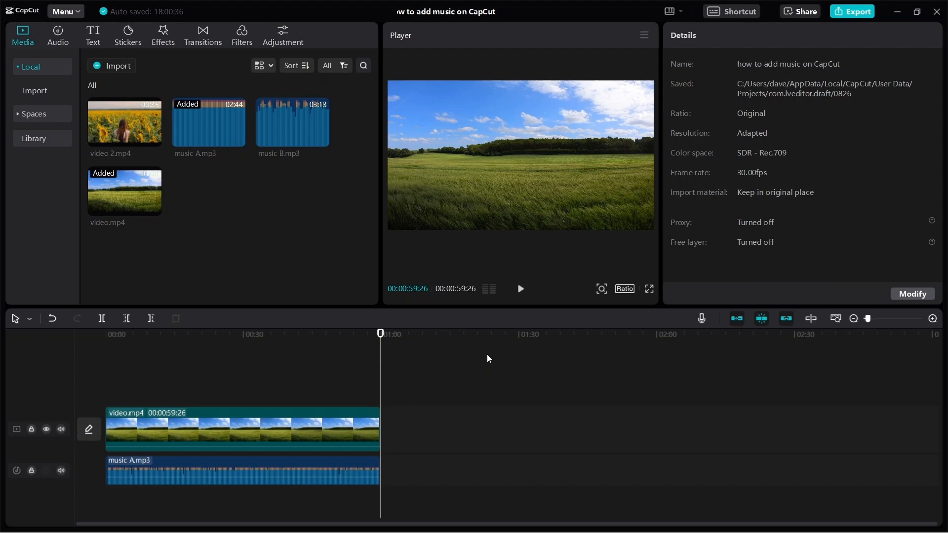
mouse_move(101, 131)
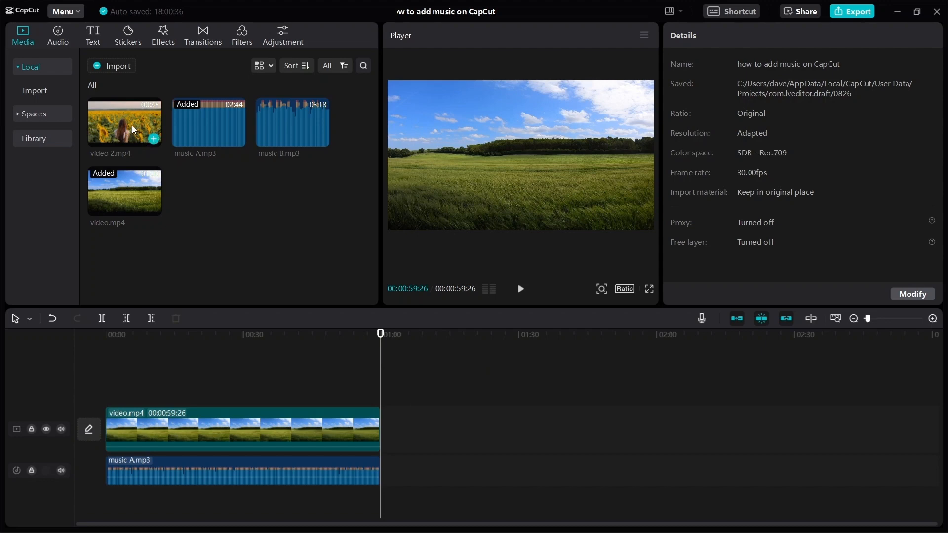
Add video 2.mp4 after the first clip and extend music A to its end
drag(124, 121, 458, 429)
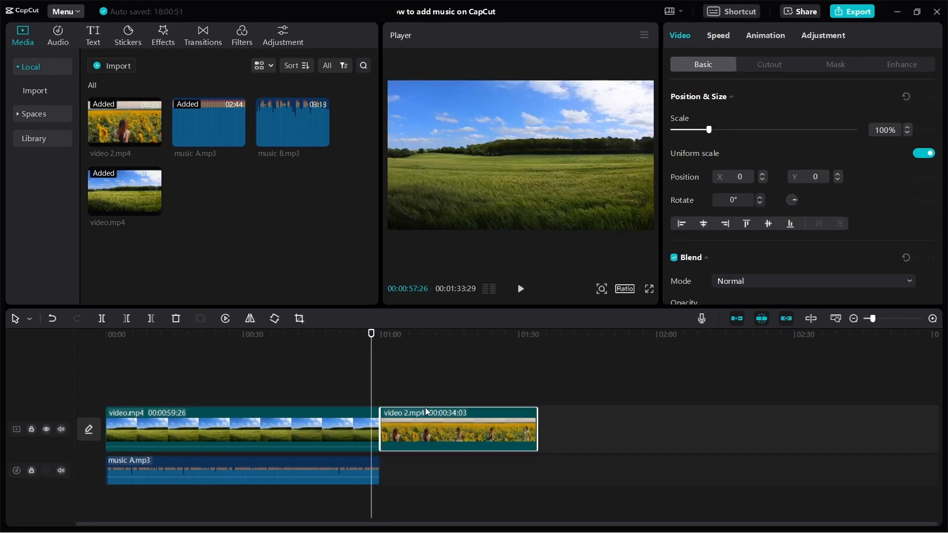
click(242, 470)
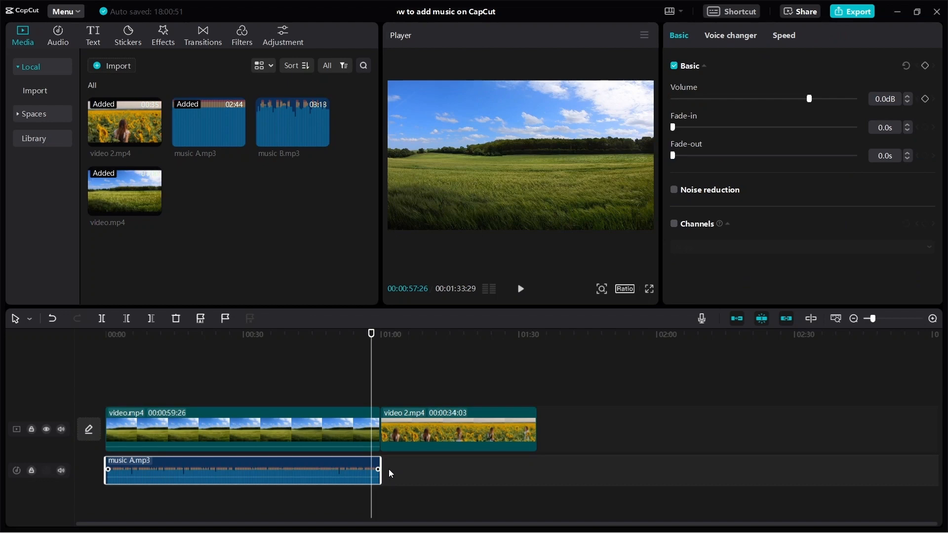
mouse_move(334, 470)
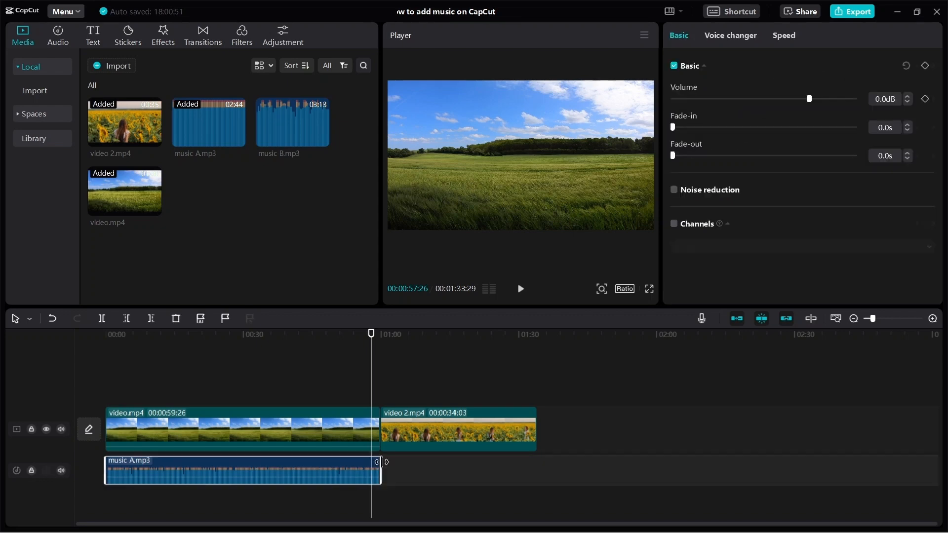
drag(382, 462, 476, 468)
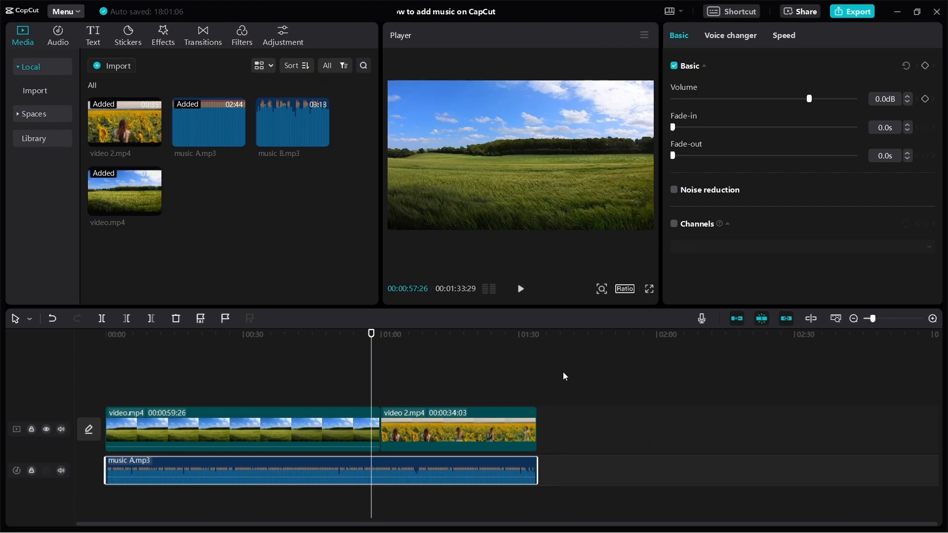
mouse_move(401, 354)
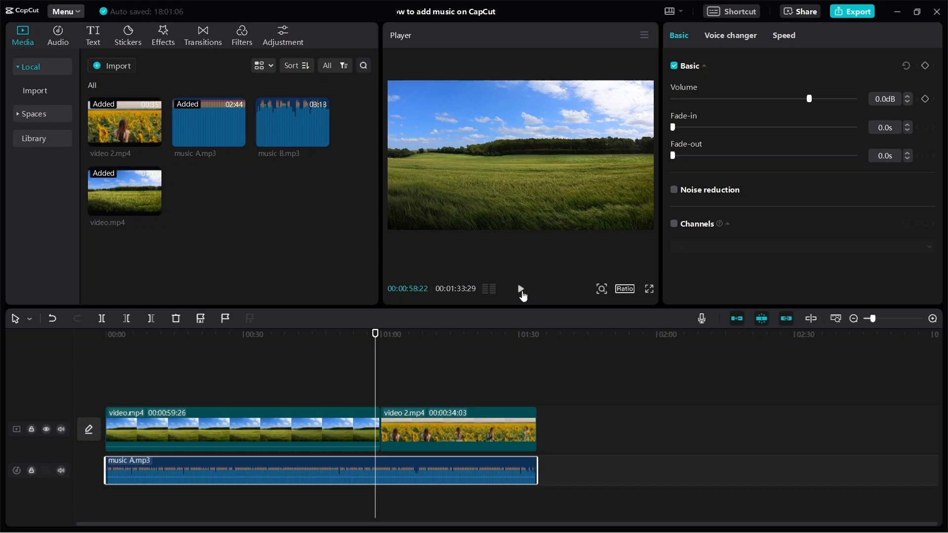
click(519, 289)
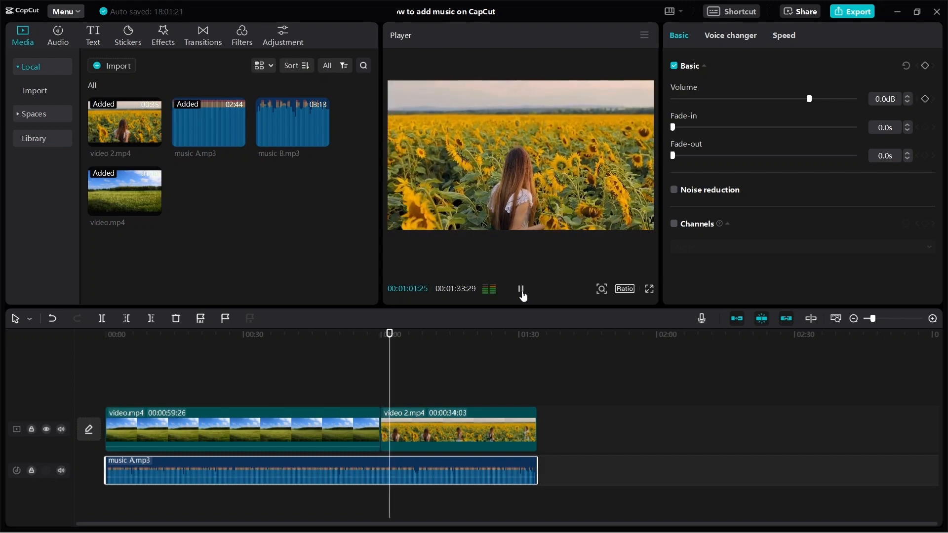
click(520, 289)
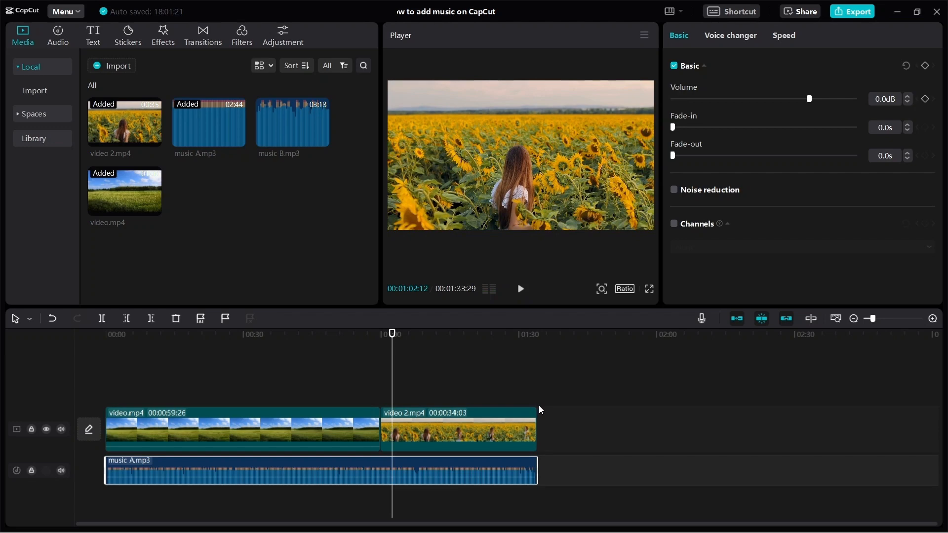
mouse_move(273, 129)
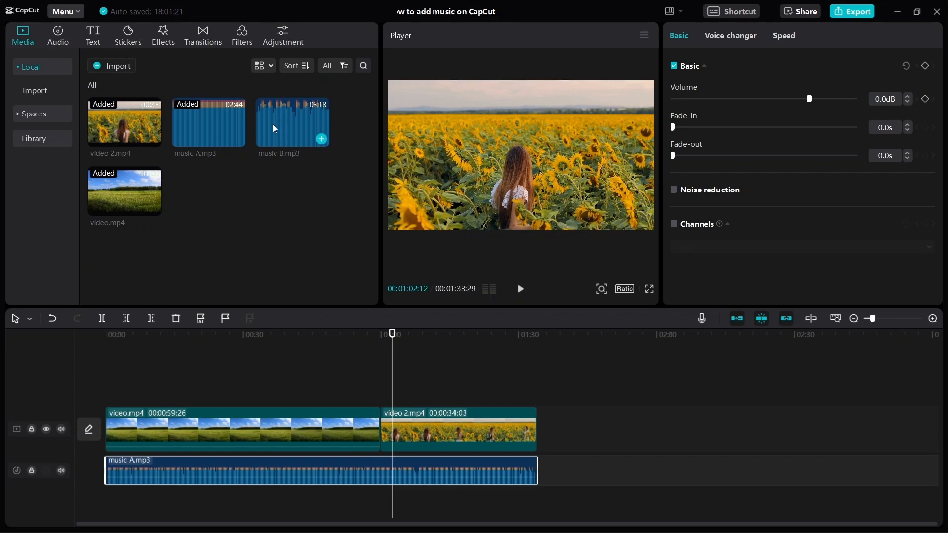
Trim music A to end with the first clip and place music B after it
drag(537, 471, 381, 471)
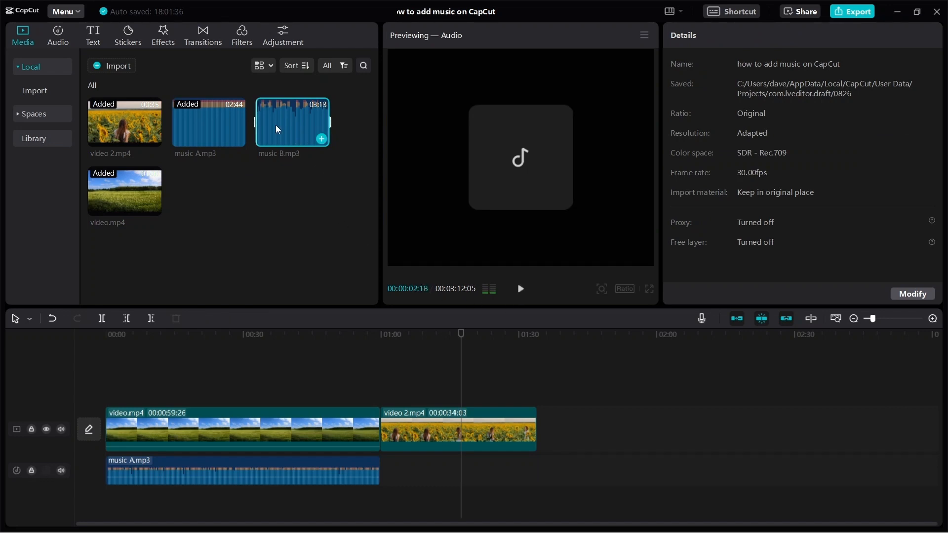
drag(292, 121, 459, 447)
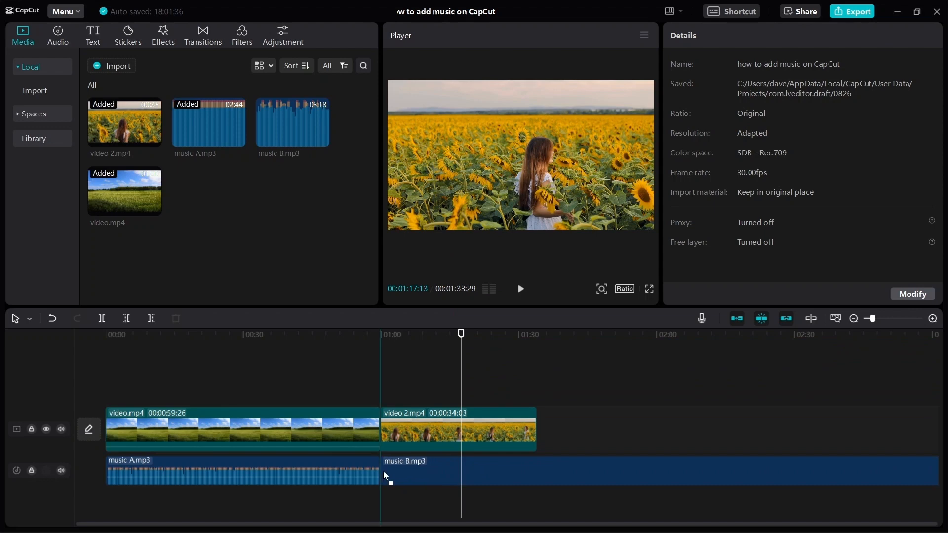
click(423, 473)
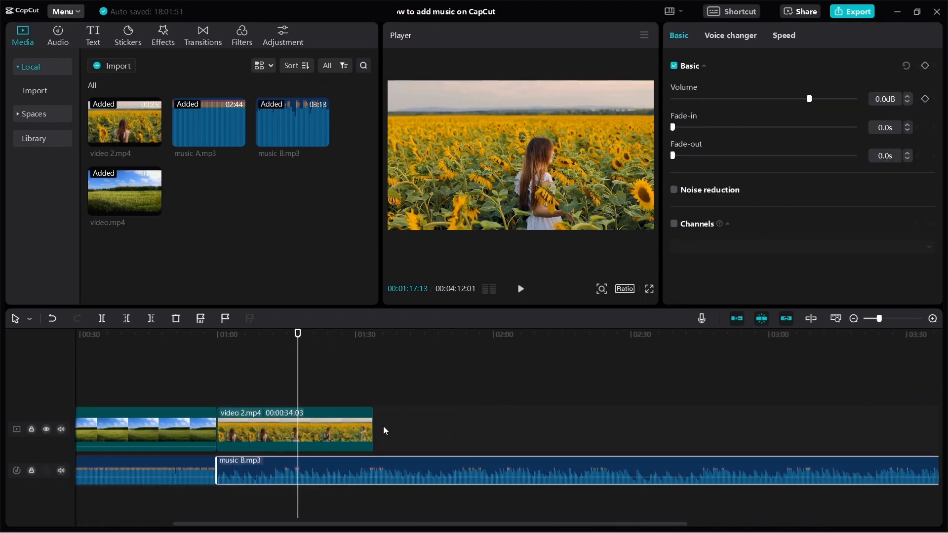
click(520, 288)
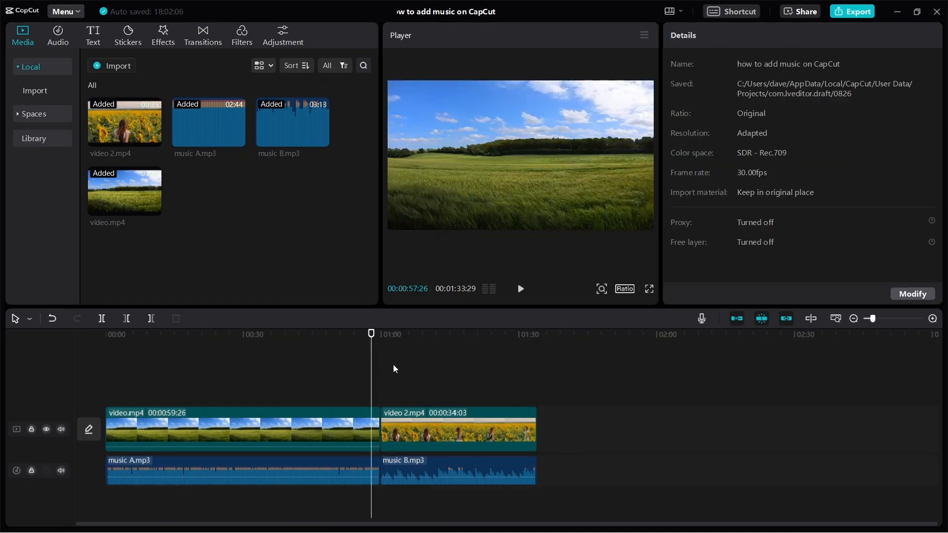
mouse_move(422, 379)
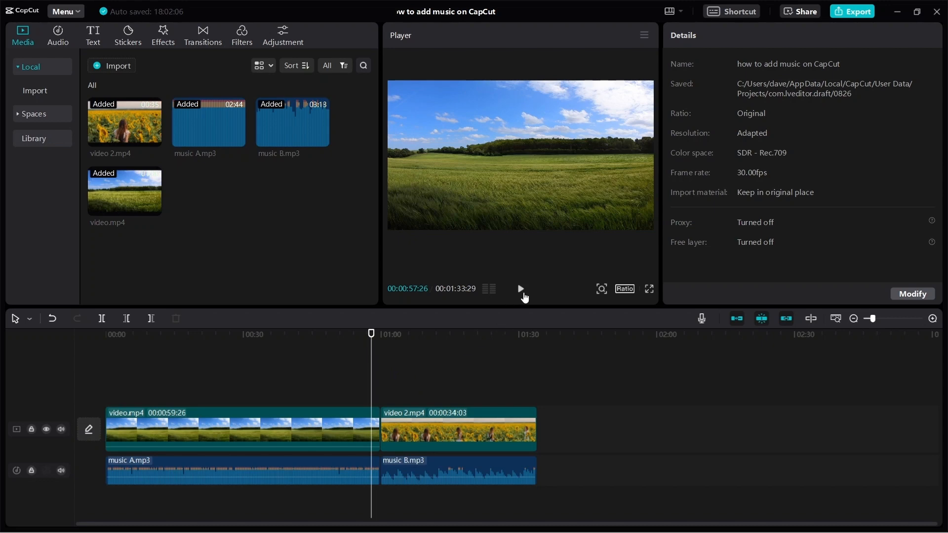
Play across the 59:26 join where music A gives way to music B
click(519, 289)
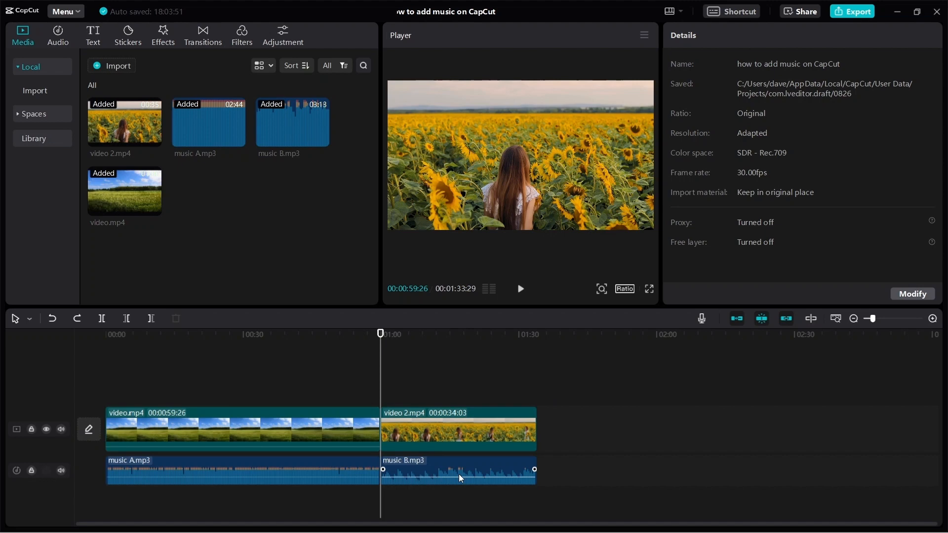
Lower music B's volume from 0 dB to about -38.8 dB
click(458, 470)
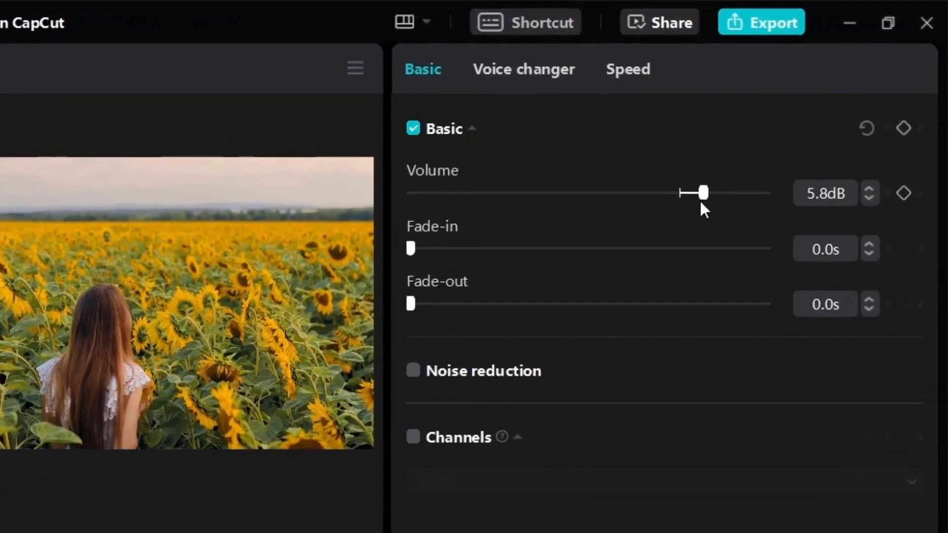
drag(699, 192, 707, 192)
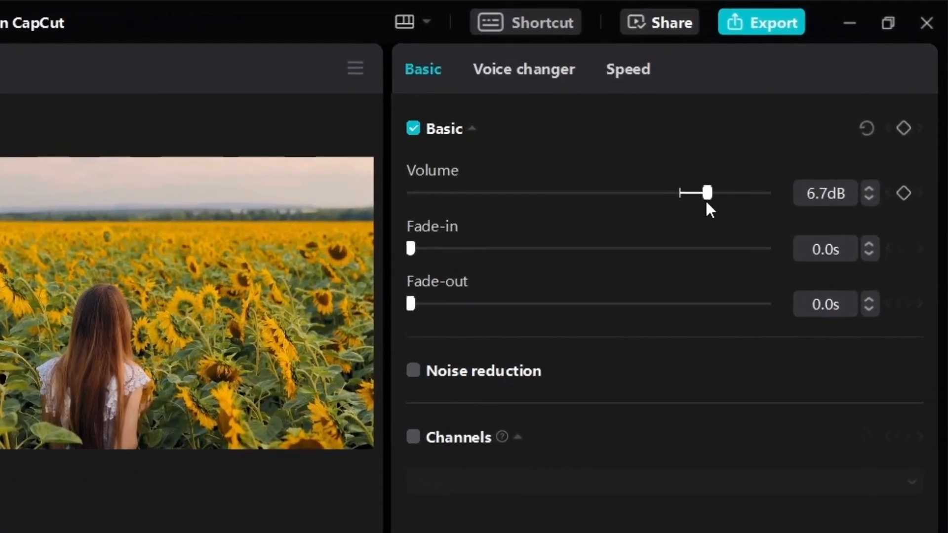
drag(708, 192, 730, 192)
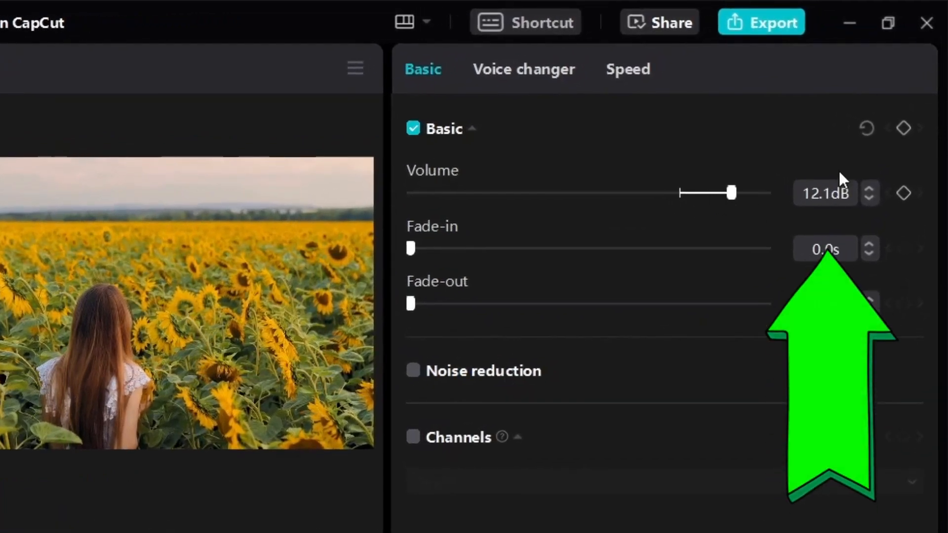
drag(730, 192, 760, 192)
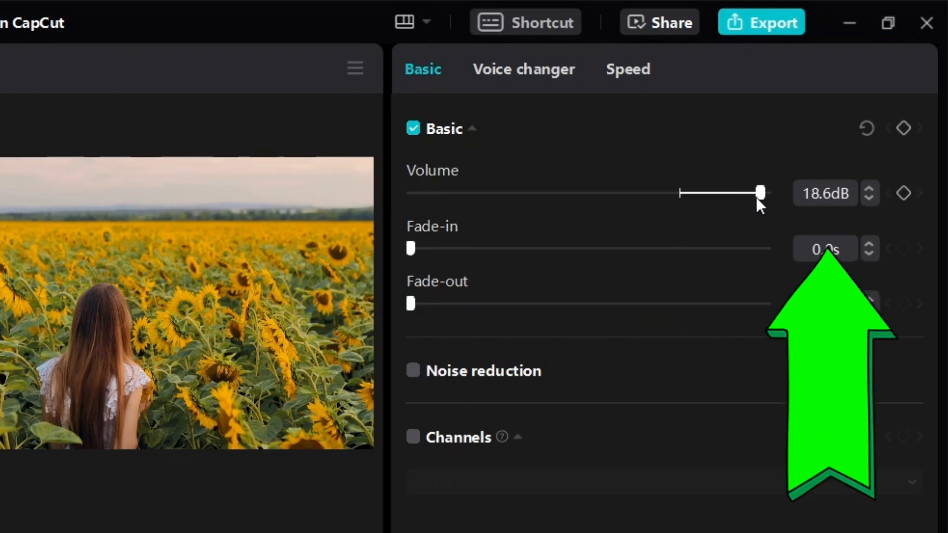
drag(760, 192, 677, 192)
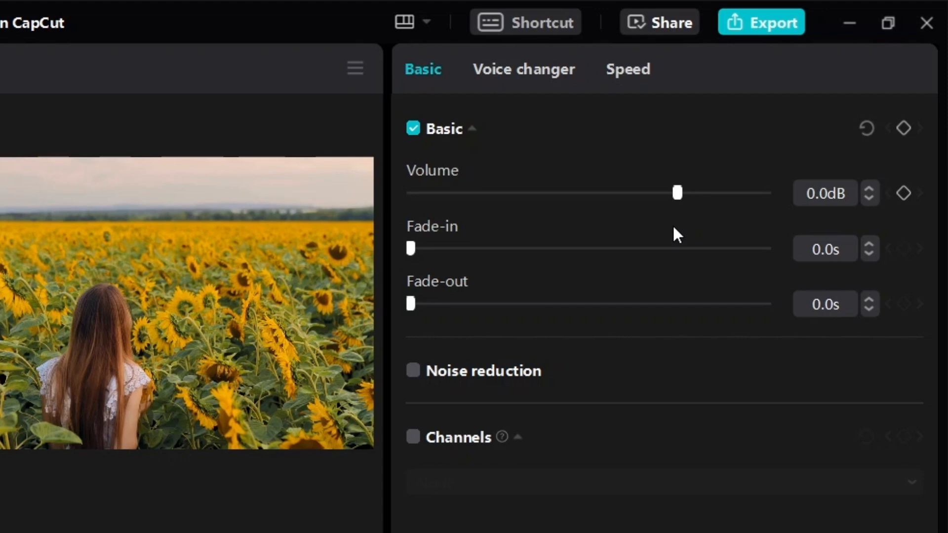
mouse_move(682, 218)
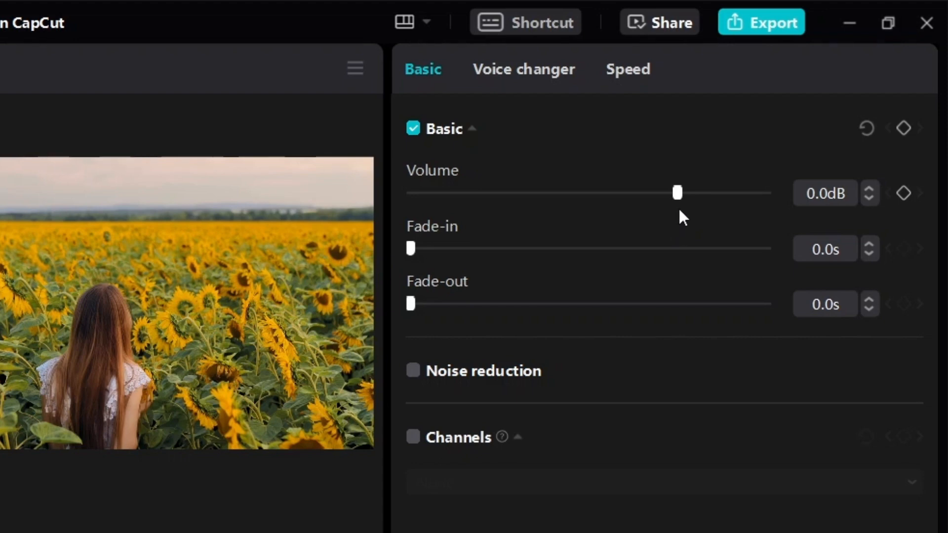
mouse_move(676, 197)
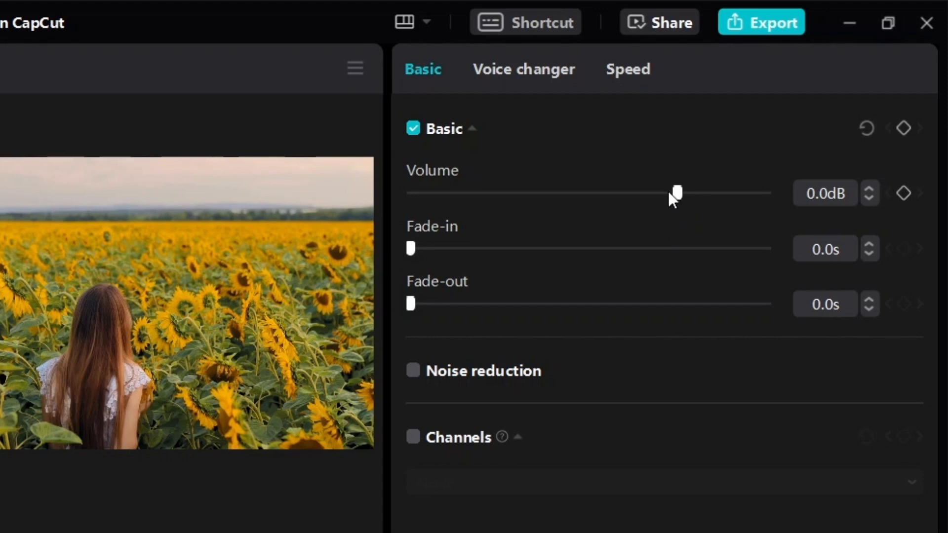
drag(676, 193, 639, 193)
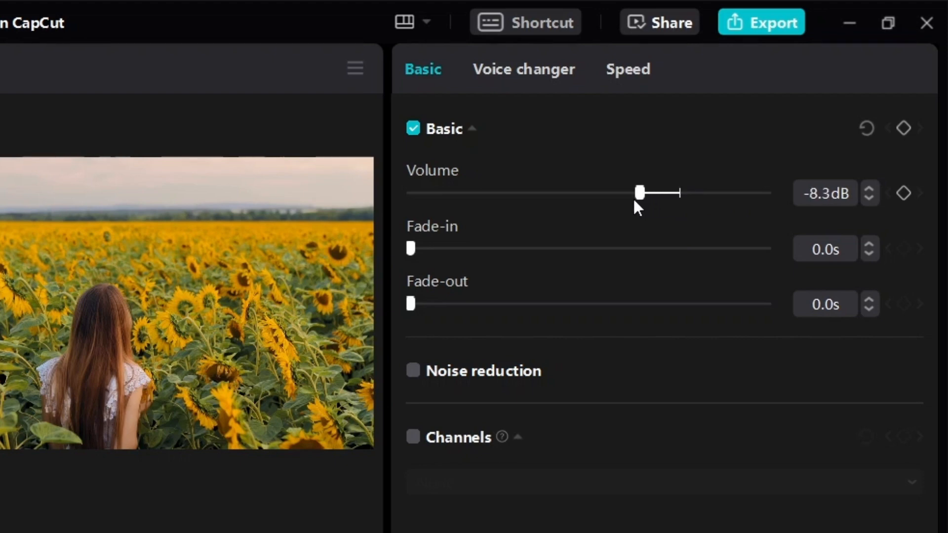
drag(639, 192, 625, 192)
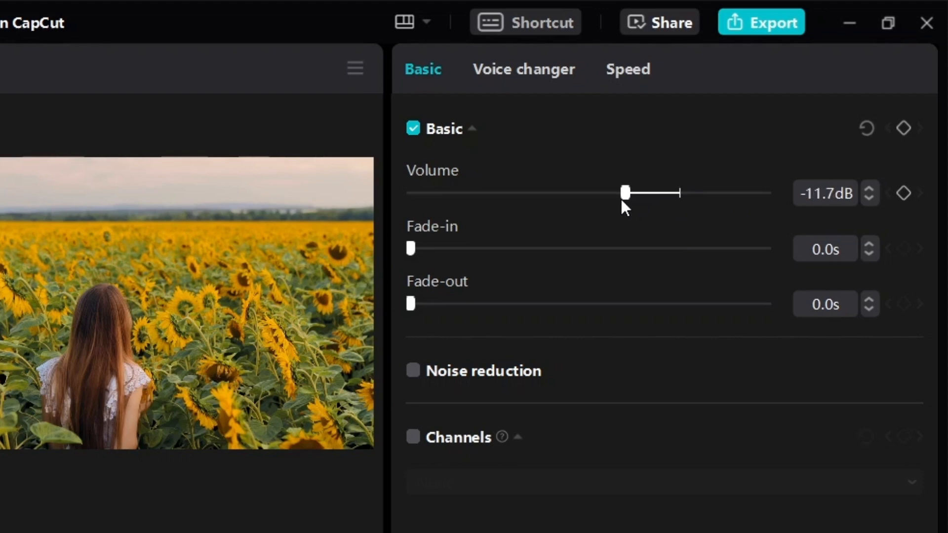
drag(626, 193, 600, 193)
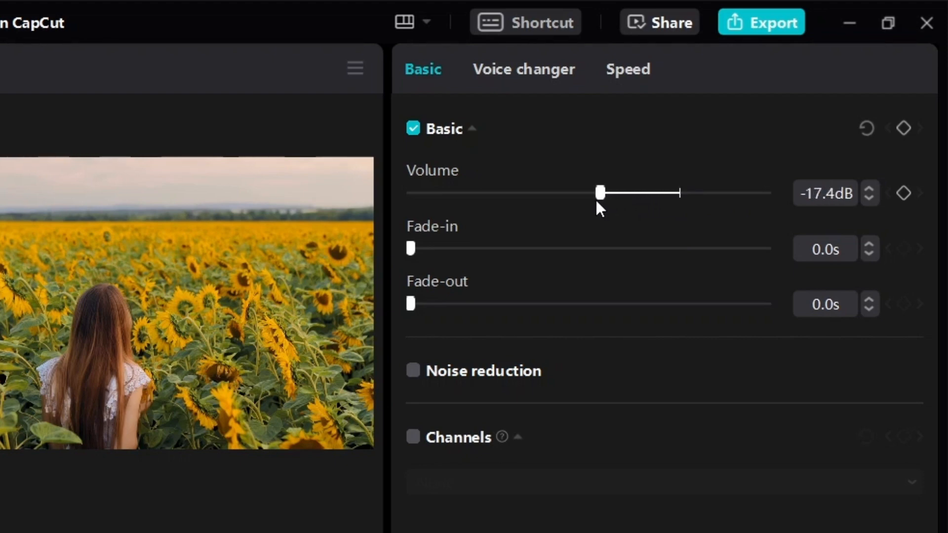
drag(600, 193, 482, 193)
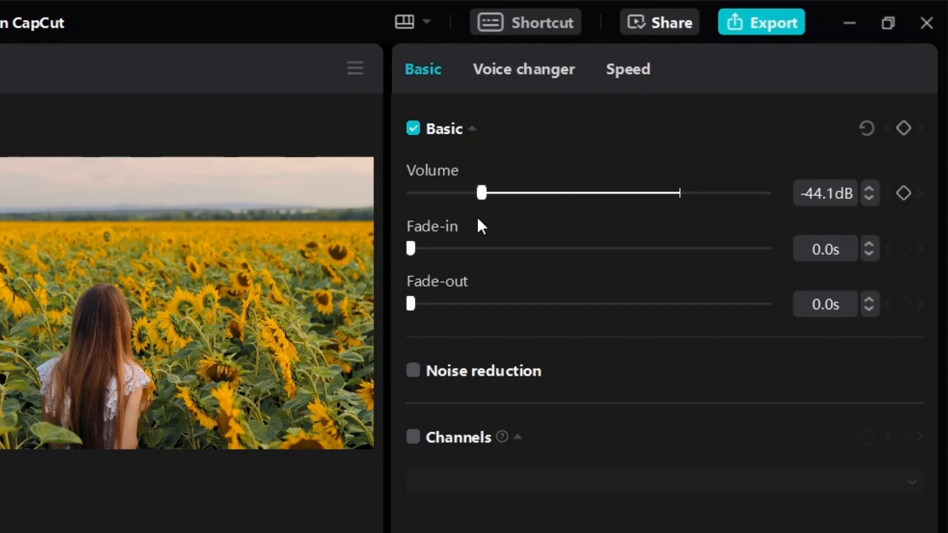
drag(482, 193, 506, 193)
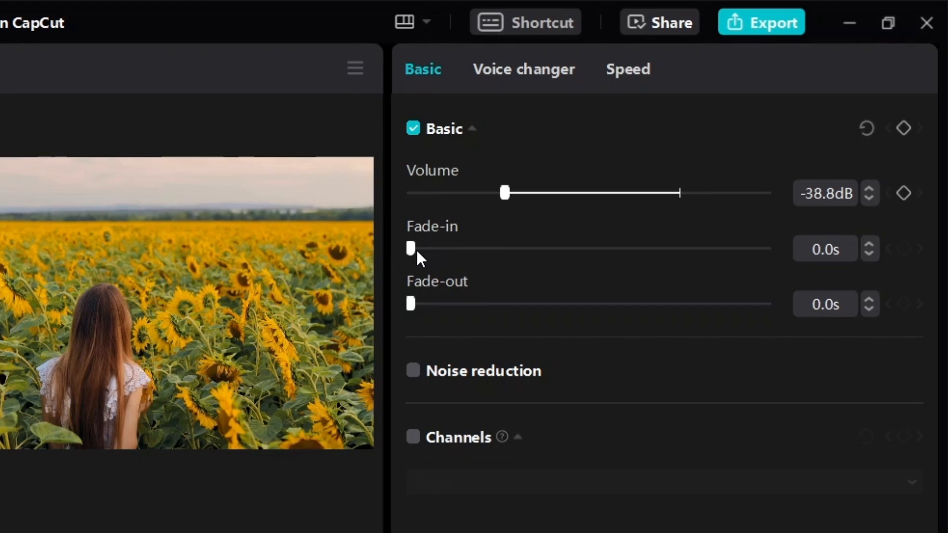
Set music B's fade-in to 0.2s, keeping its volume at -38.8 dB
drag(410, 248, 418, 248)
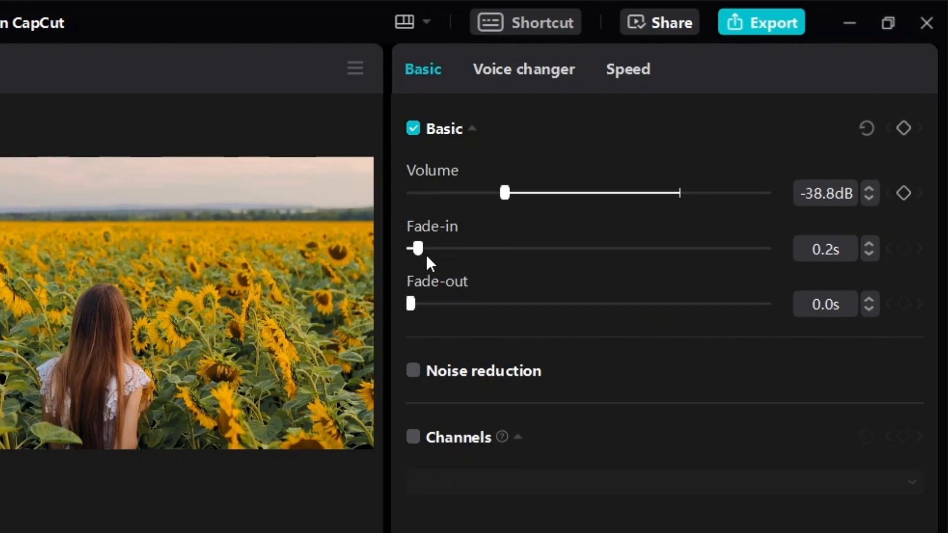